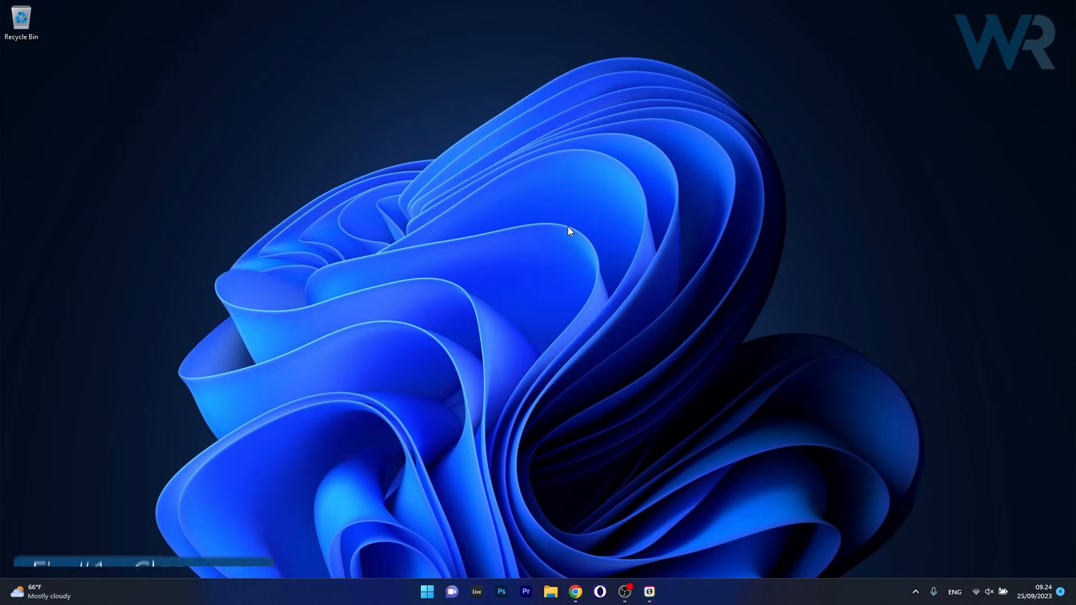
# Step: Right-click the Start button to bring up the Win+X power-user menu
pyautogui.rightClick(426, 592)
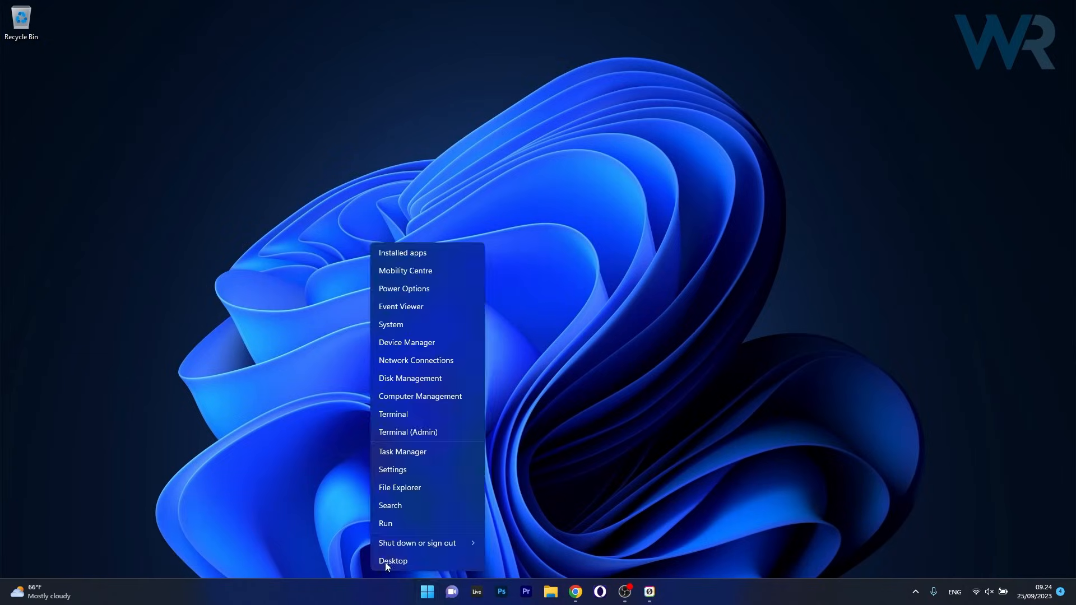
pyautogui.moveTo(459, 455)
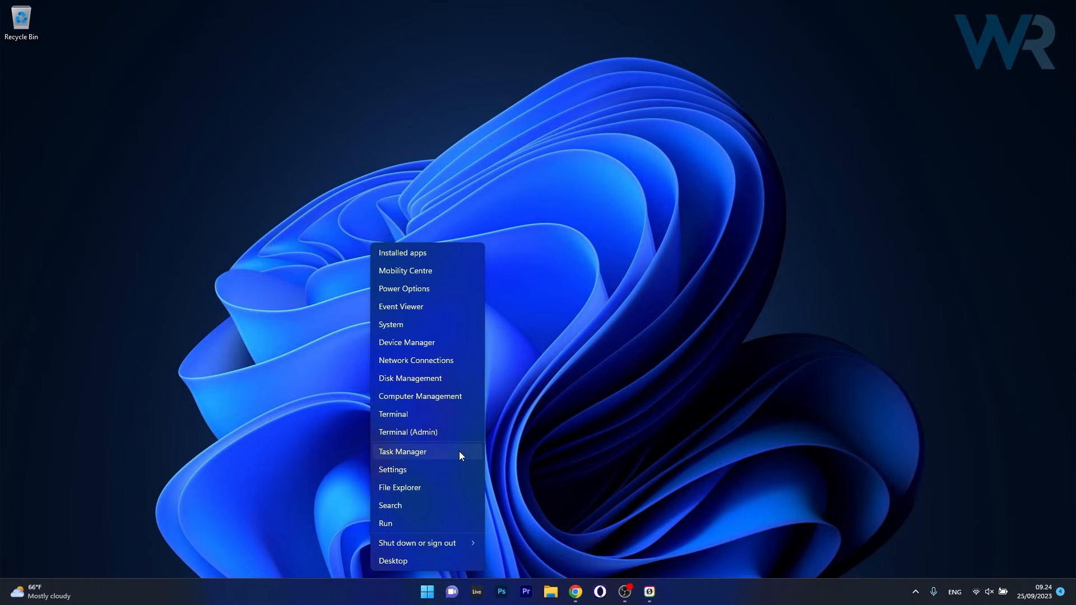
# Step: Disable the jusched.exe startup entry in Task Manager, then close Task Manager
pyautogui.click(402, 452)
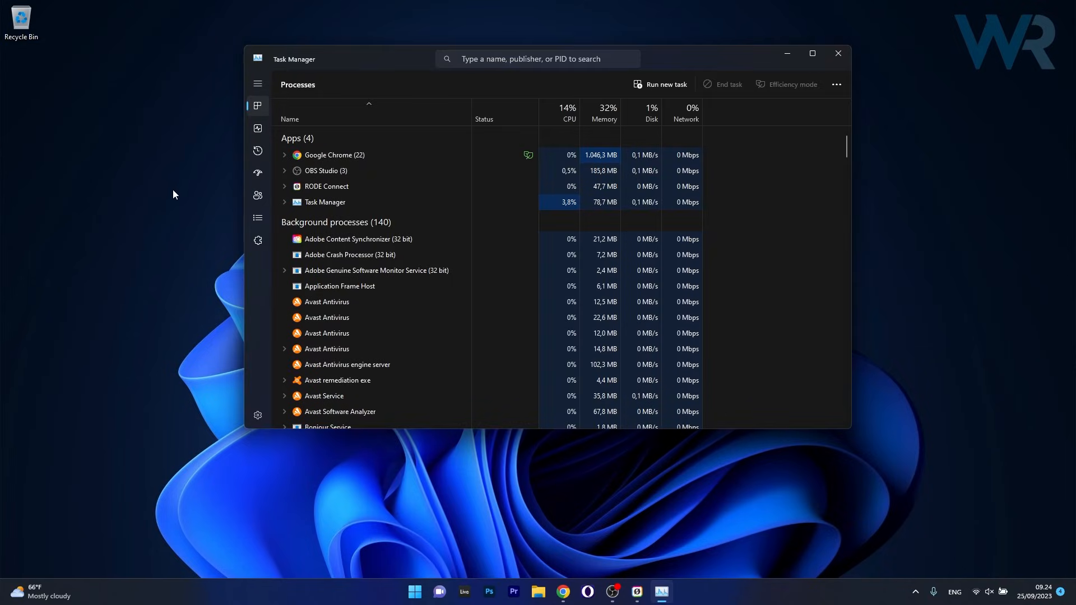
pyautogui.click(258, 174)
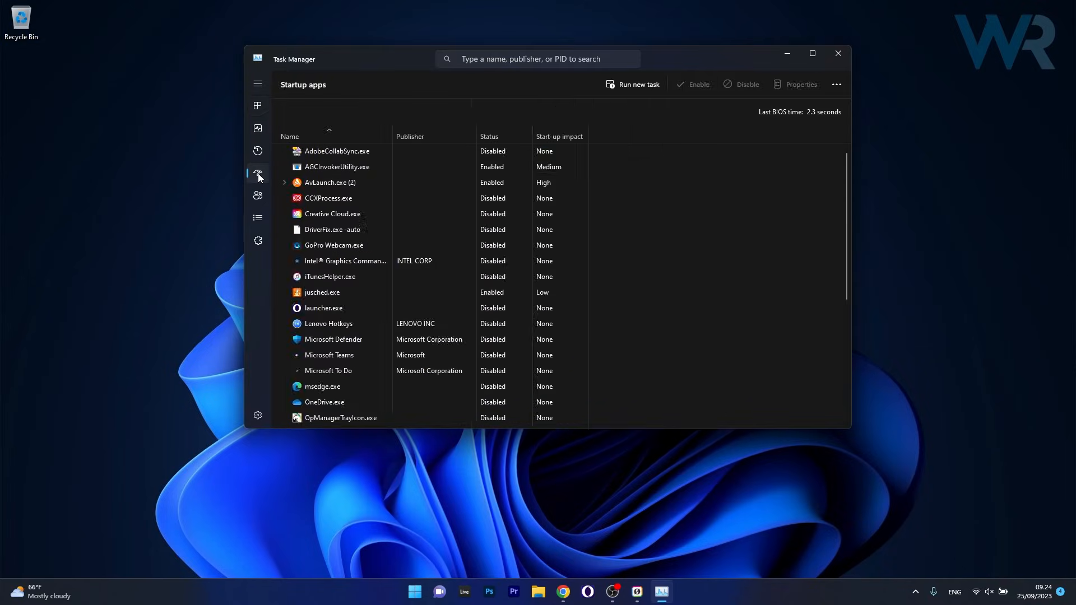
pyautogui.moveTo(440, 229)
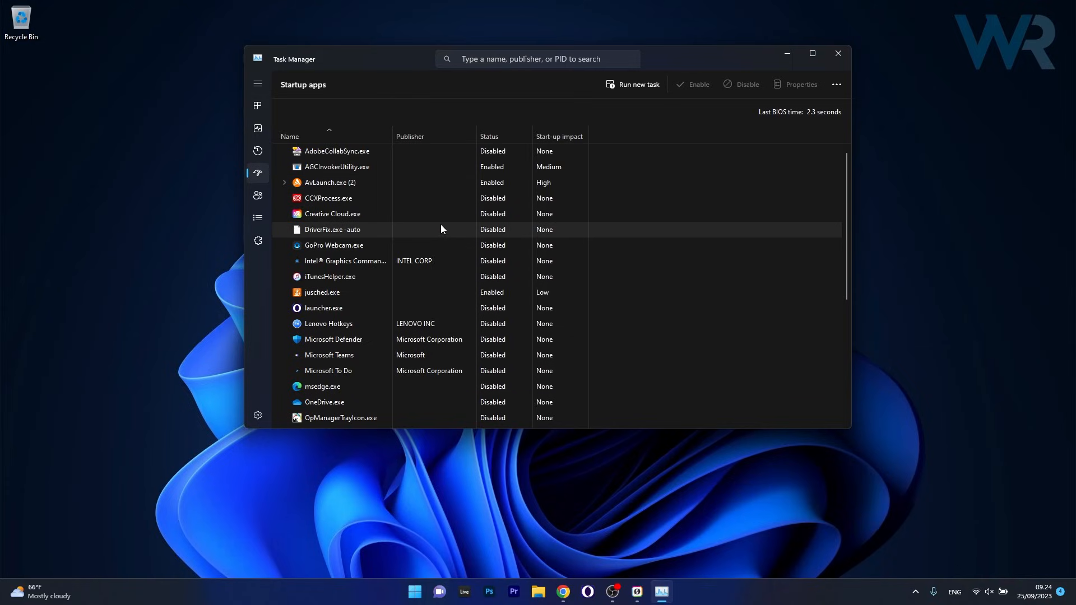
pyautogui.click(322, 293)
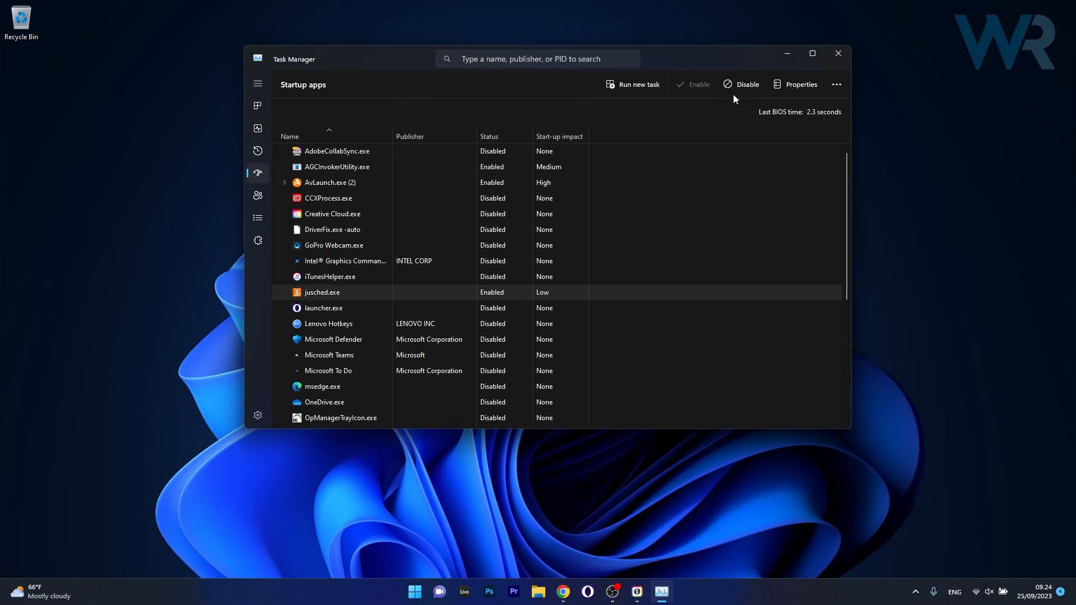
pyautogui.click(746, 83)
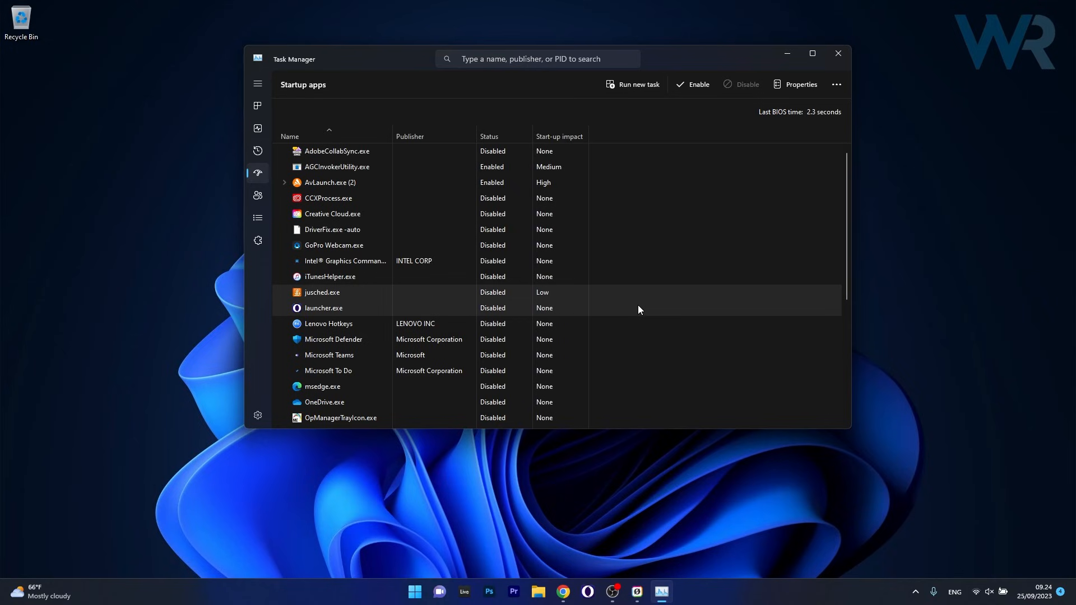
pyautogui.click(837, 54)
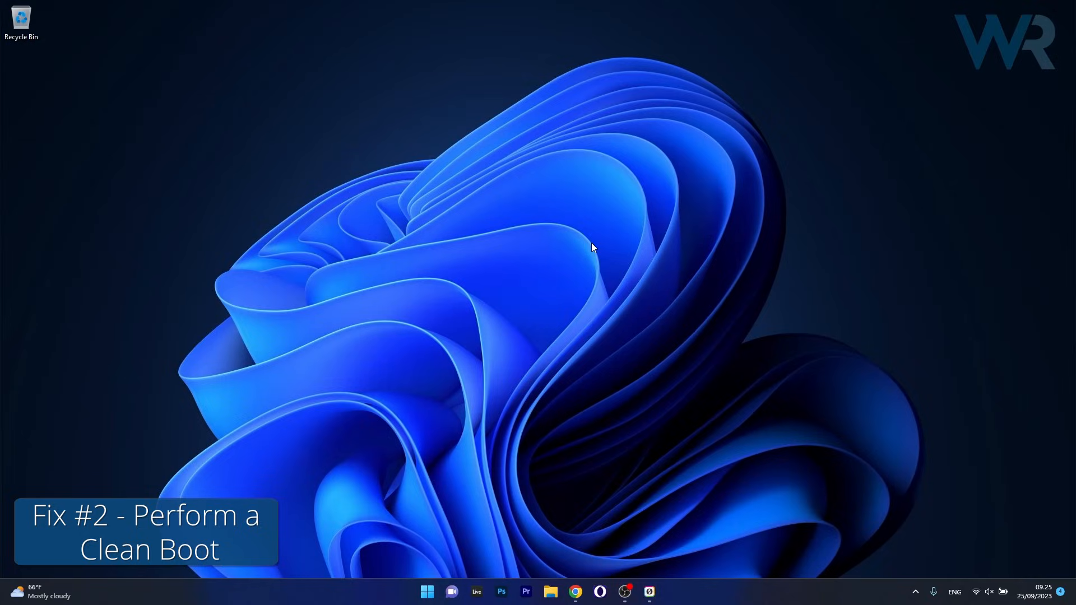
# Step: Launch System Configuration by searching msconfig from Start
pyautogui.click(427, 591)
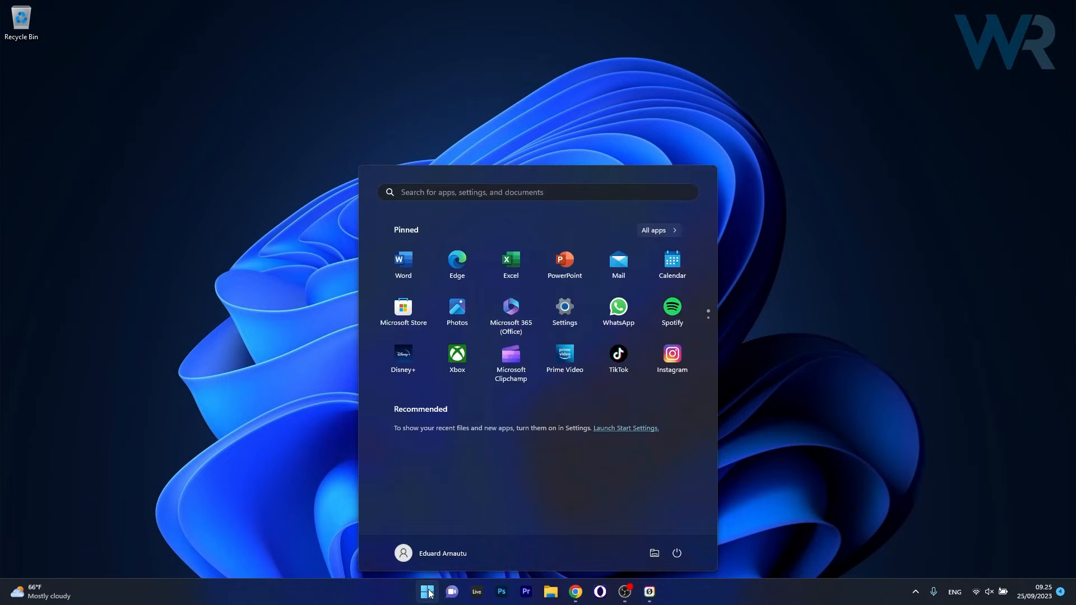
pyautogui.write('msconfig')
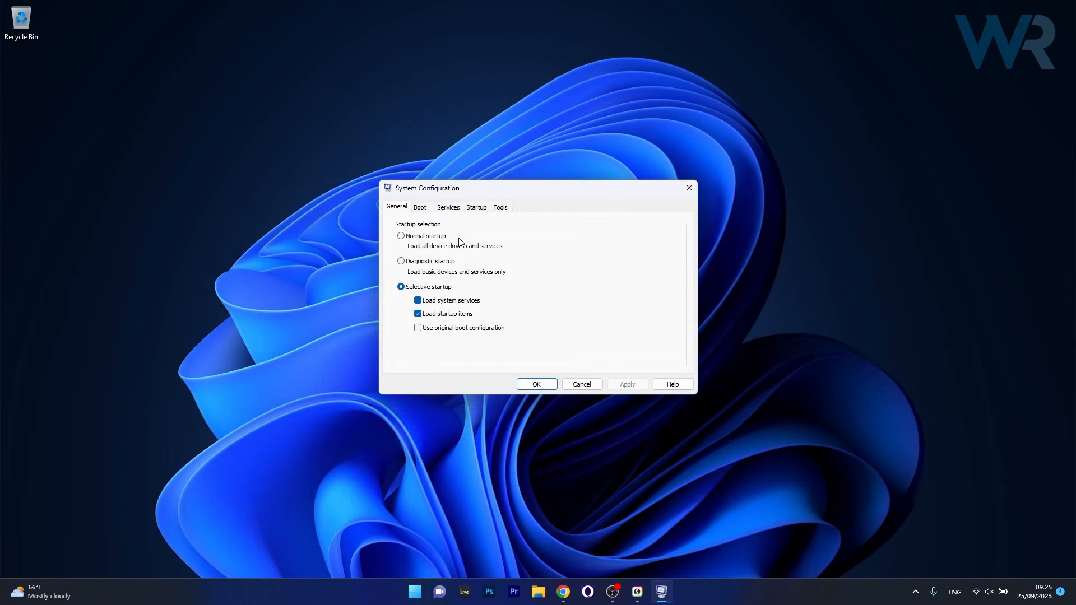
# Step: Hide Microsoft services, disable all remaining services, then apply and confirm with OK
pyautogui.click(448, 207)
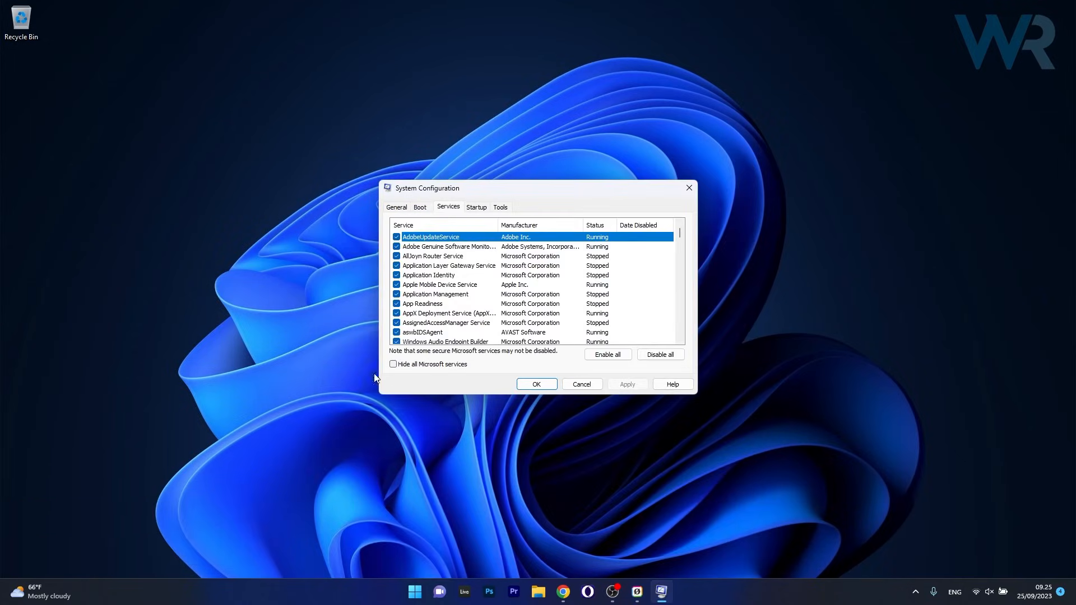
pyautogui.click(393, 364)
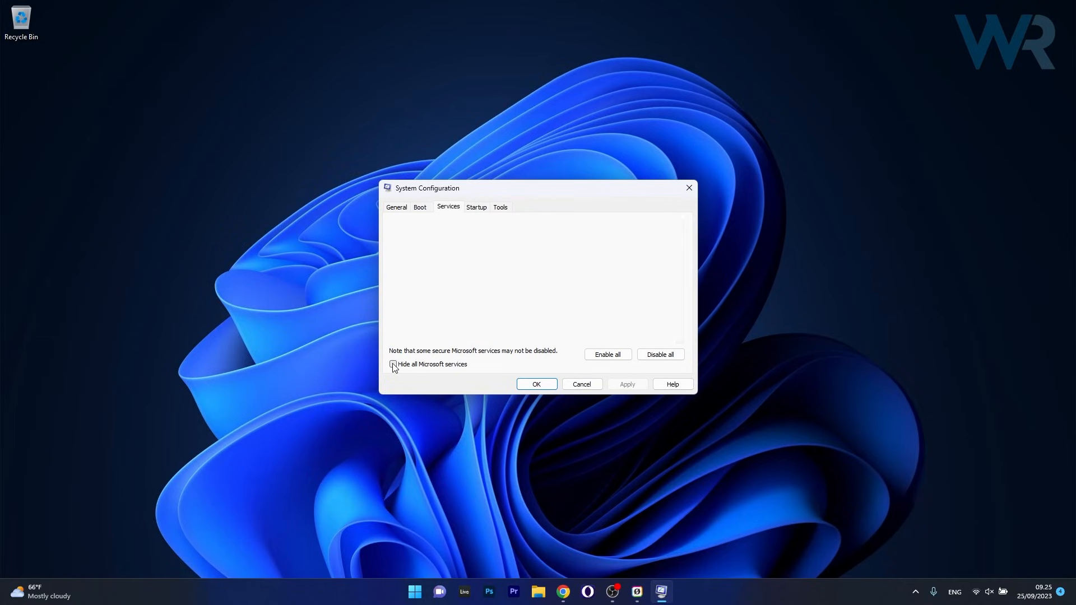
pyautogui.click(394, 364)
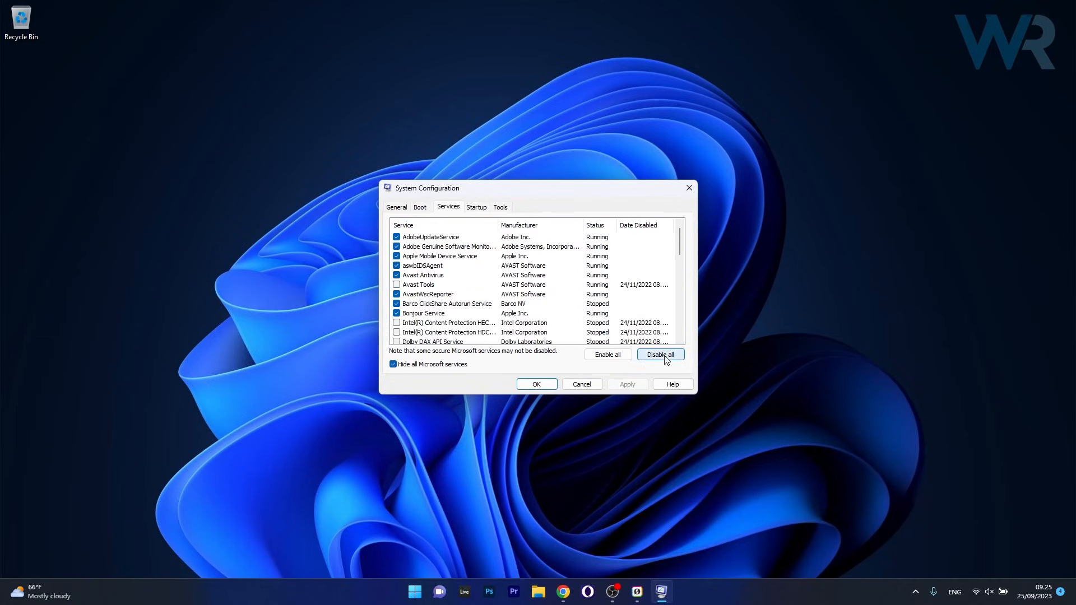
pyautogui.click(658, 354)
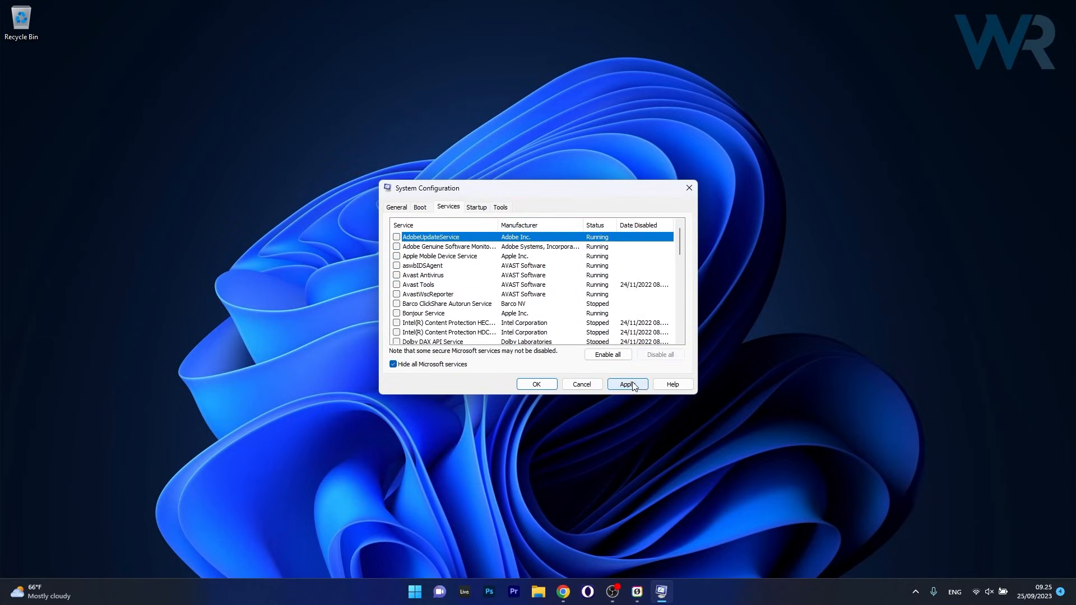
pyautogui.click(627, 383)
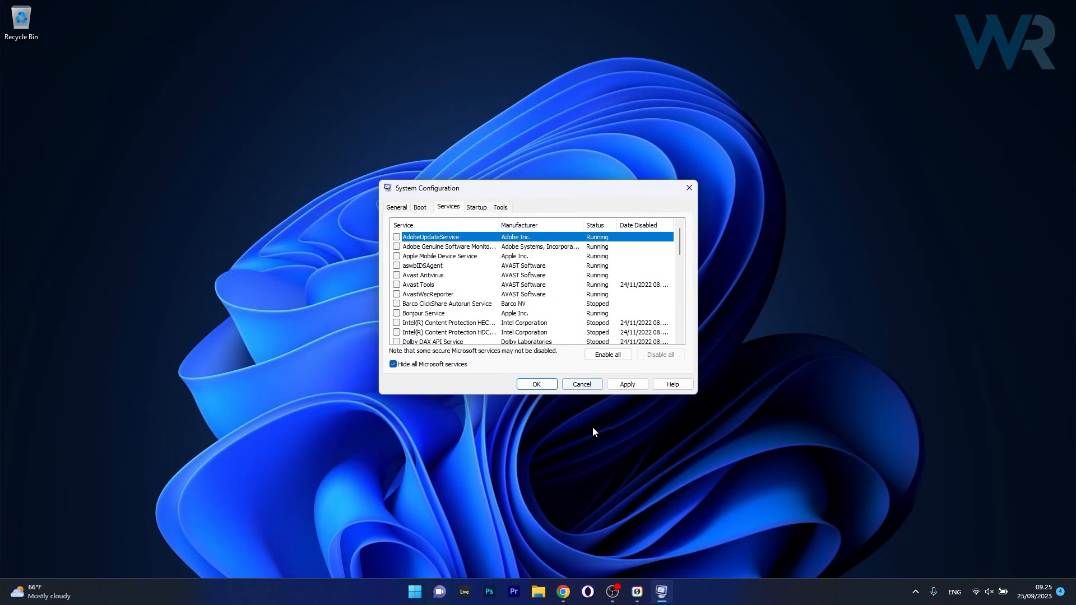
pyautogui.moveTo(581, 385)
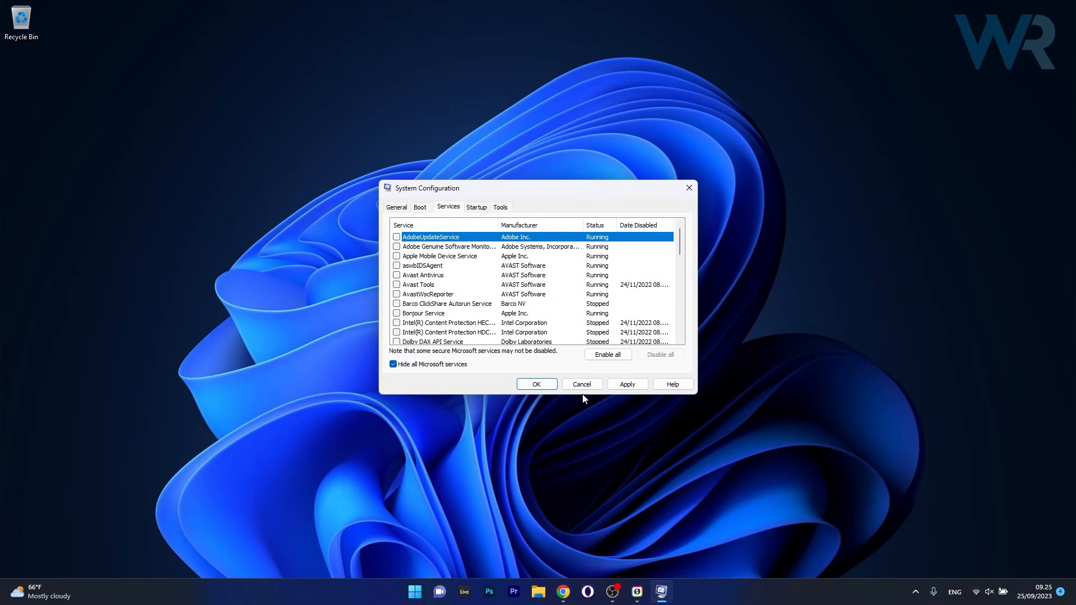
pyautogui.click(581, 384)
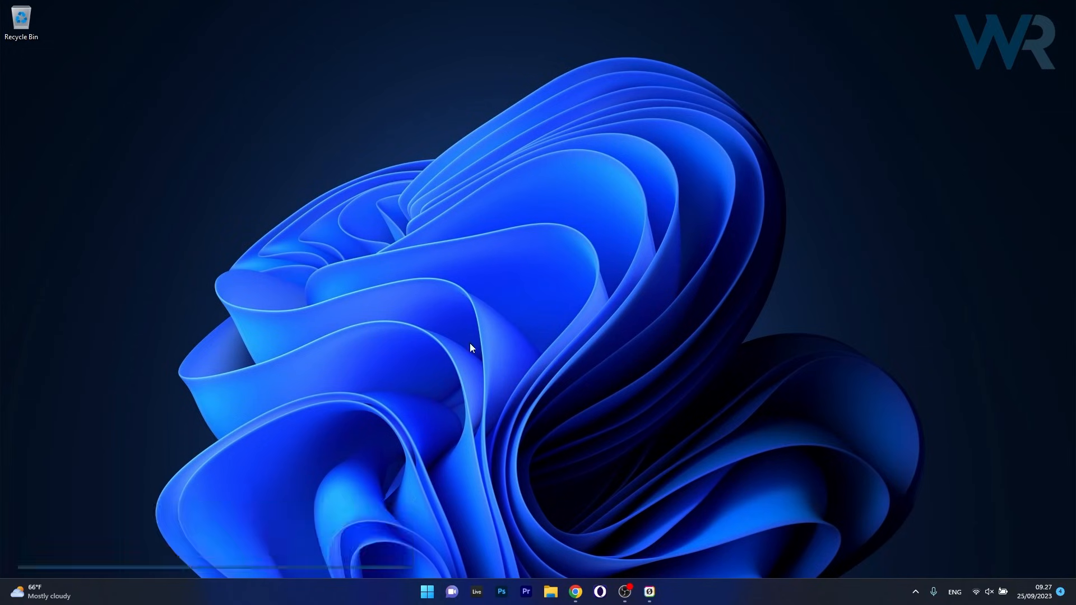
# Step: Click the taskbar Start button to show pinned apps
pyautogui.click(426, 591)
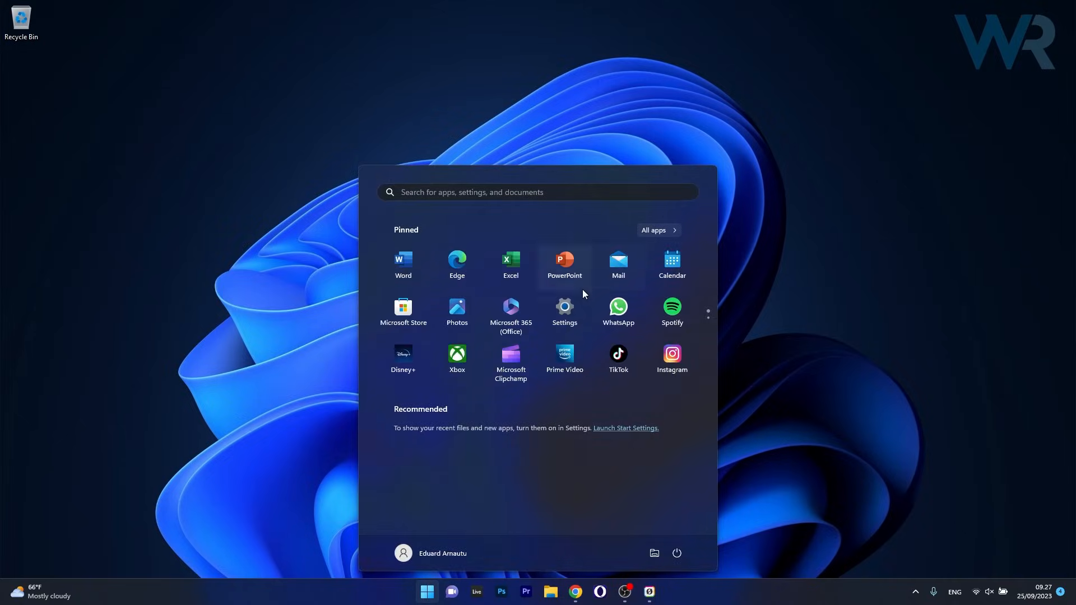
# Step: Open Settings > Apps and show Microsoft Defender's options menu in Installed apps
pyautogui.click(564, 306)
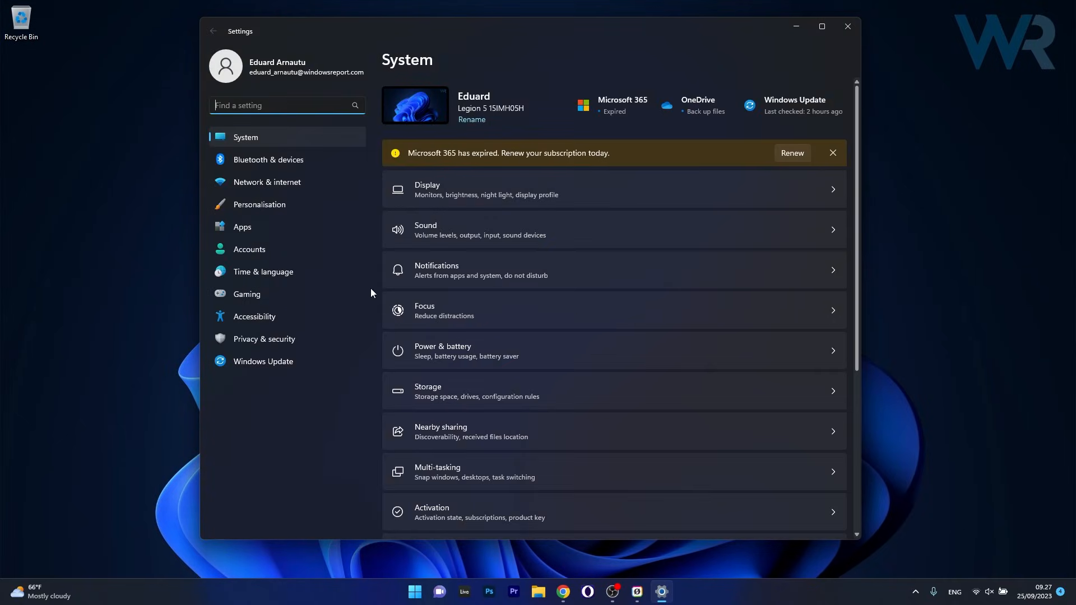
pyautogui.click(242, 226)
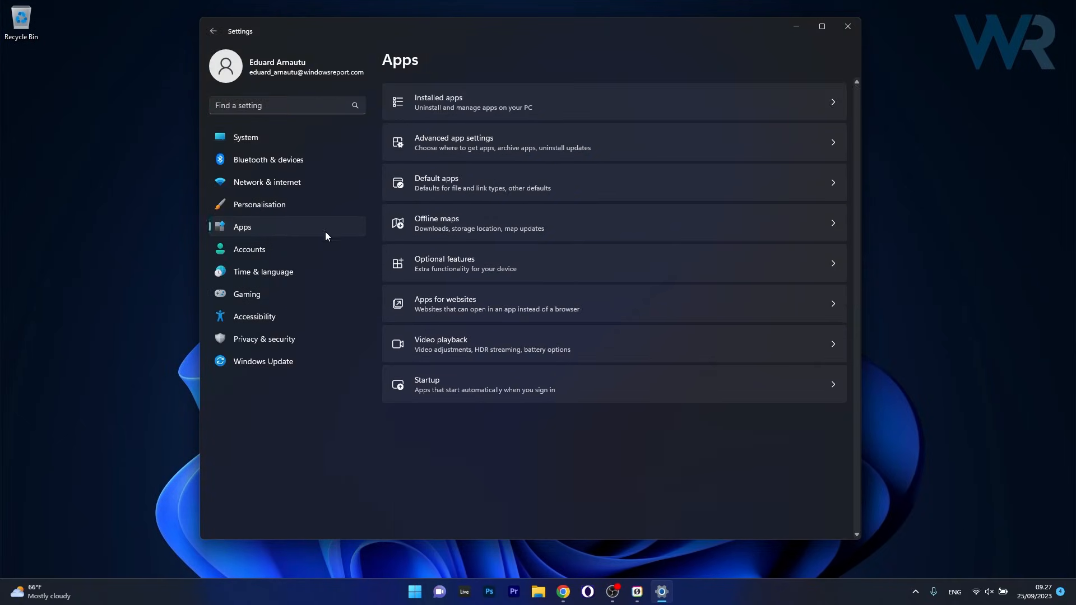
pyautogui.moveTo(667, 108)
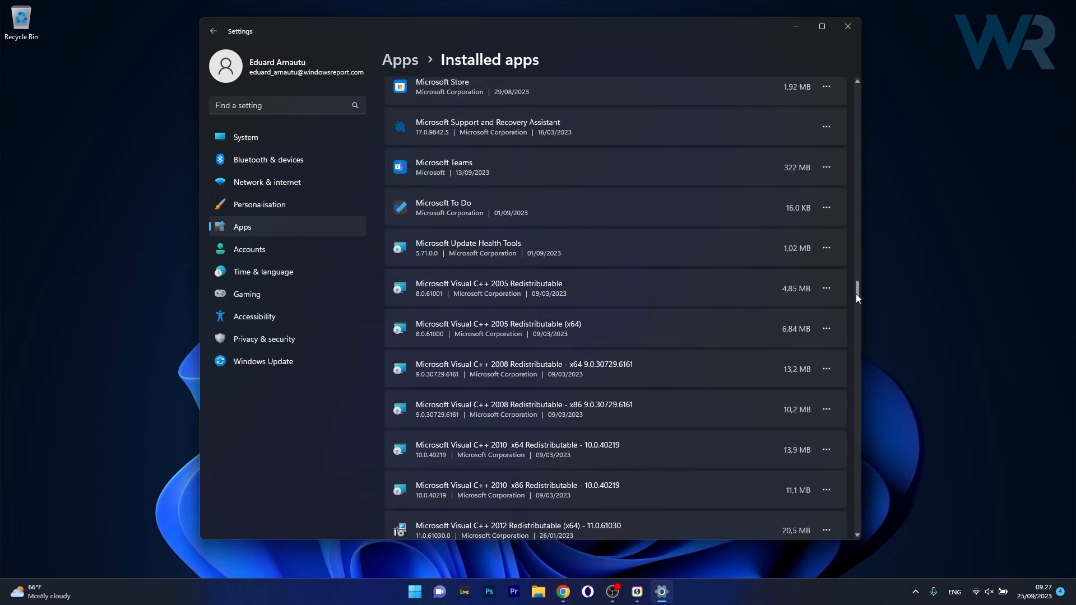
pyautogui.scroll(3)
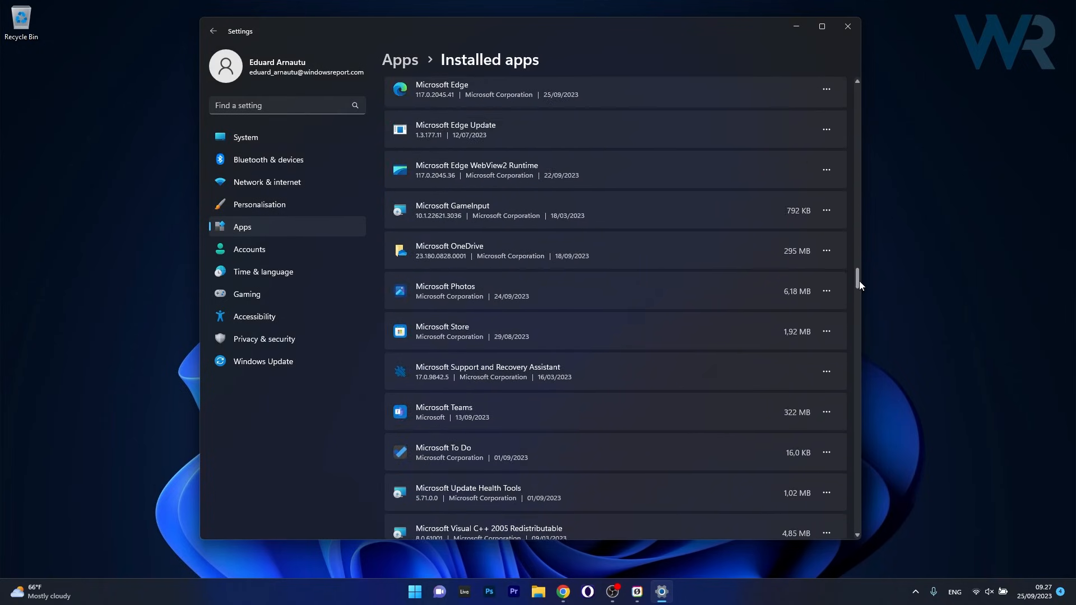
pyautogui.scroll(3)
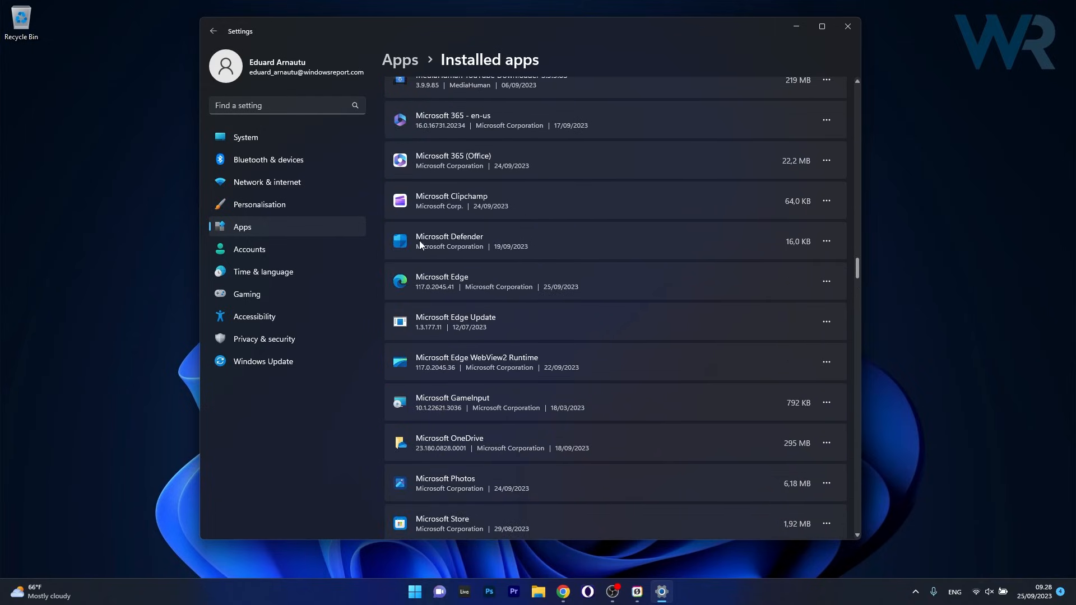
pyautogui.moveTo(559, 241)
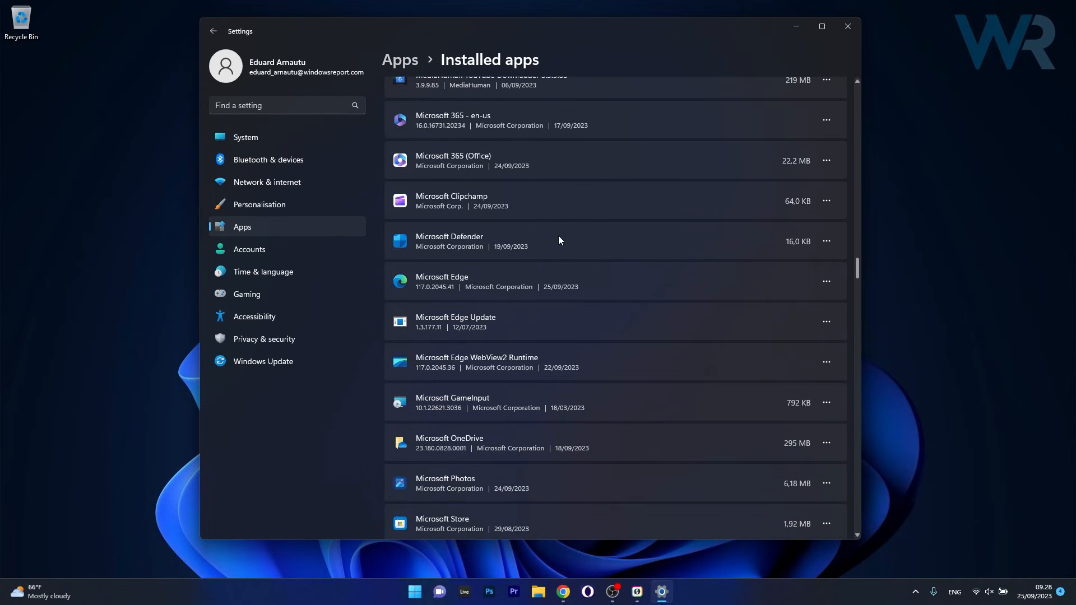
pyautogui.click(826, 241)
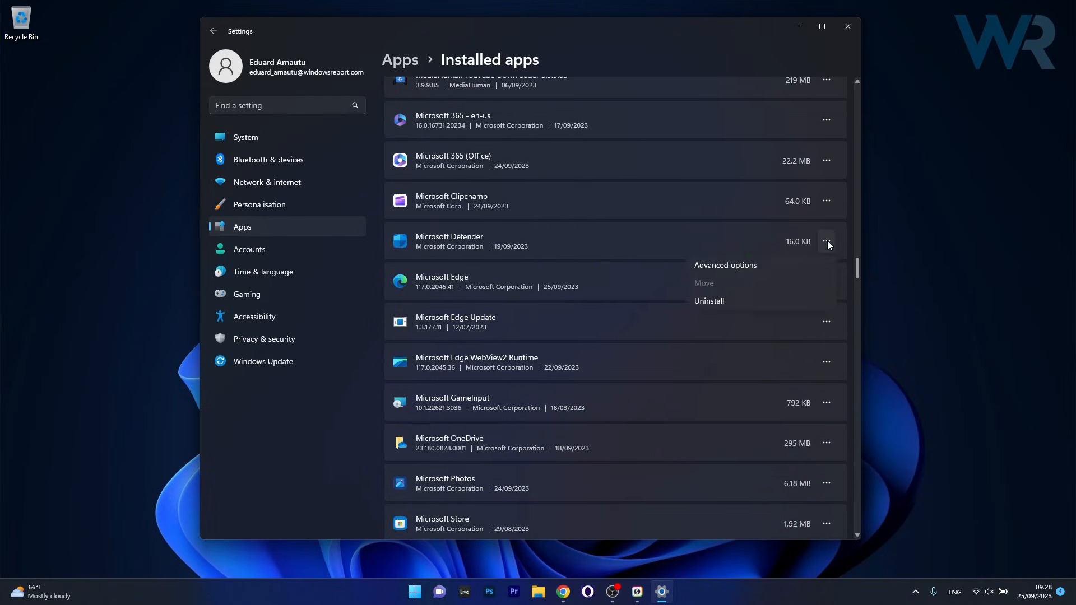
pyautogui.moveTo(745, 272)
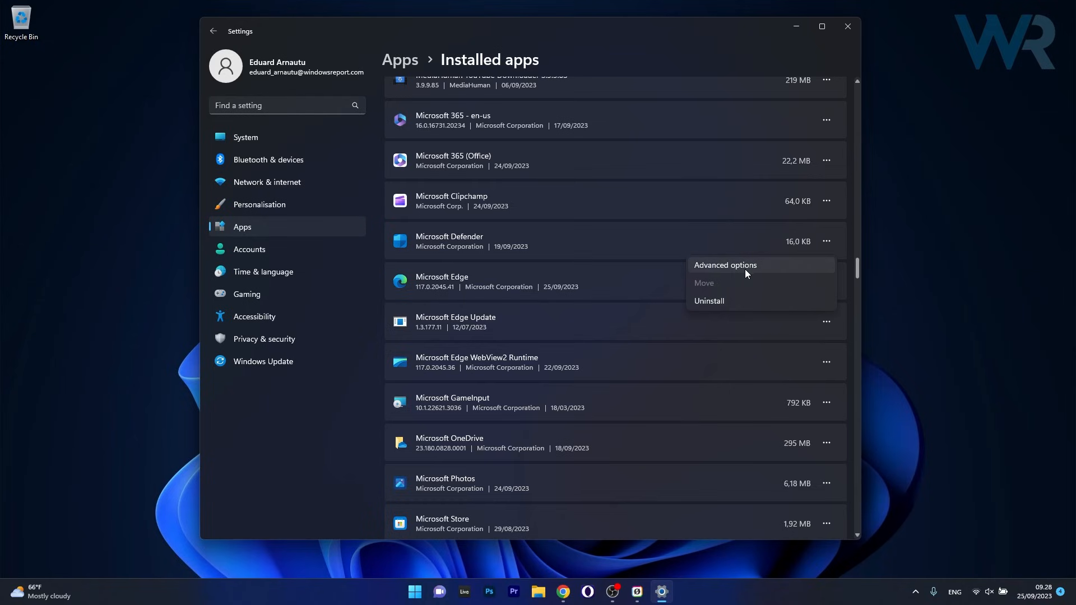
# Step: Set Microsoft Defender's background running to Never, close Settings and reopen Start
pyautogui.click(723, 265)
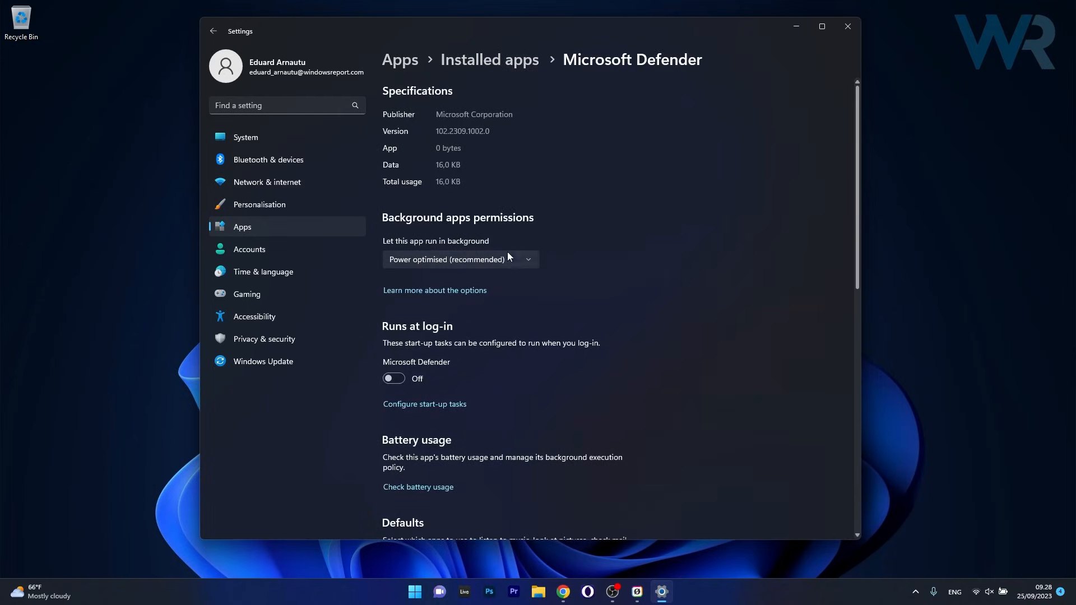
pyautogui.moveTo(600, 240)
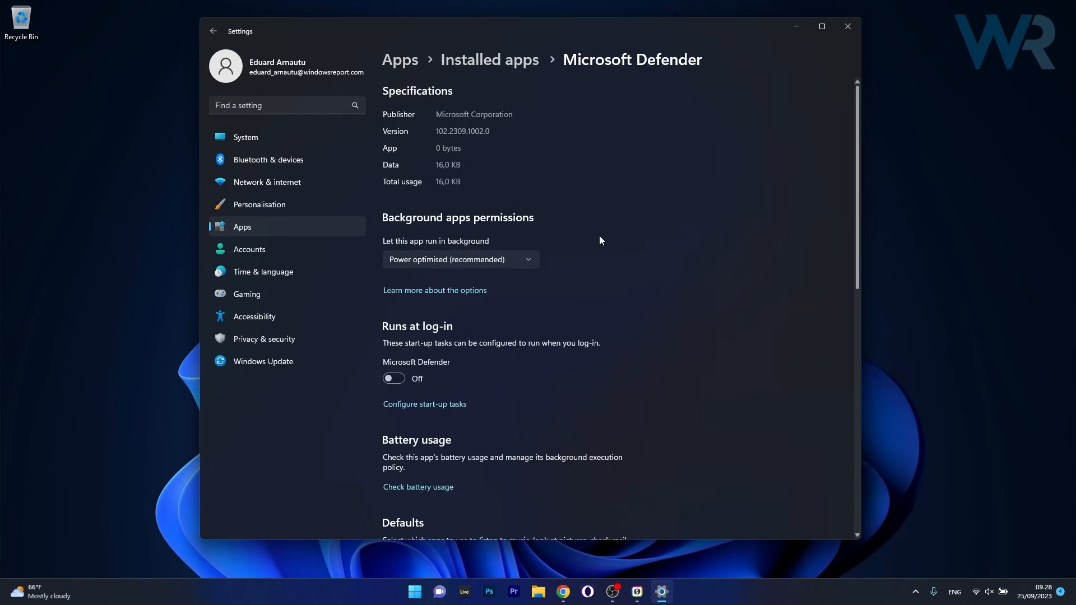
pyautogui.click(458, 260)
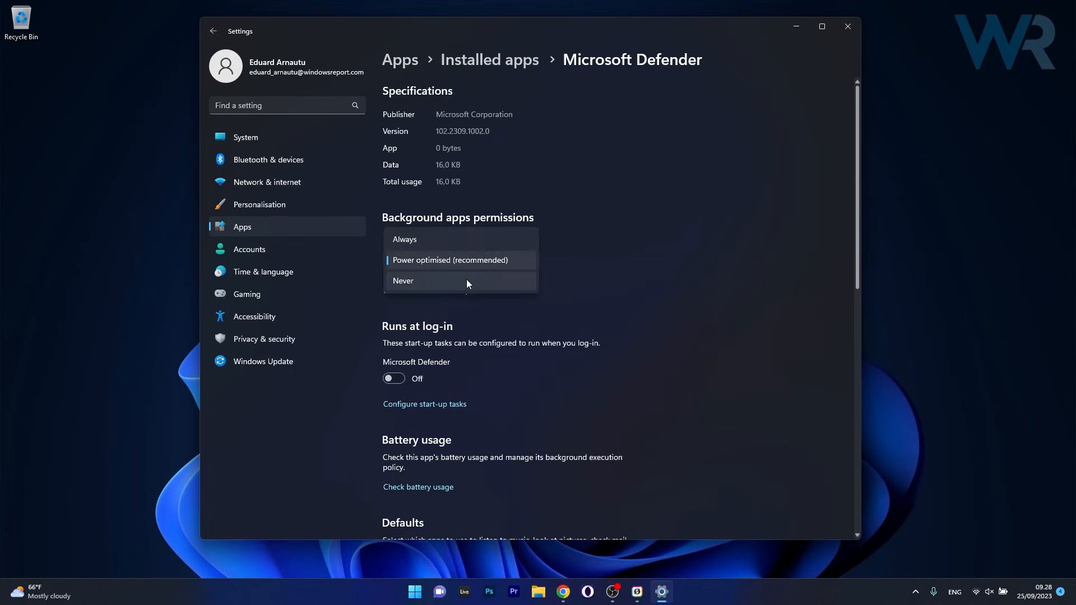
pyautogui.click(403, 280)
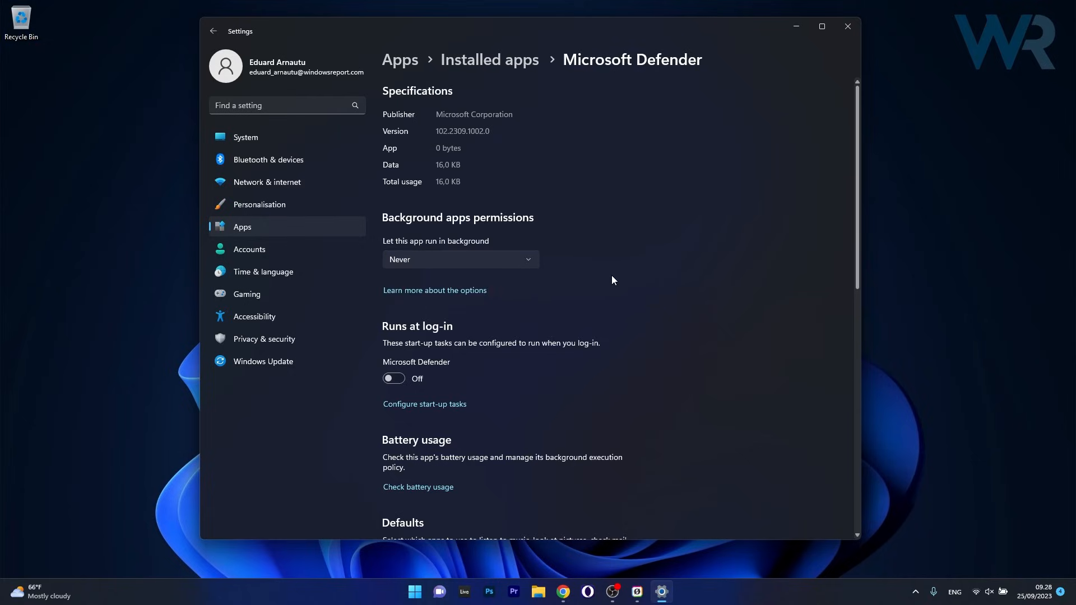
pyautogui.moveTo(710, 197)
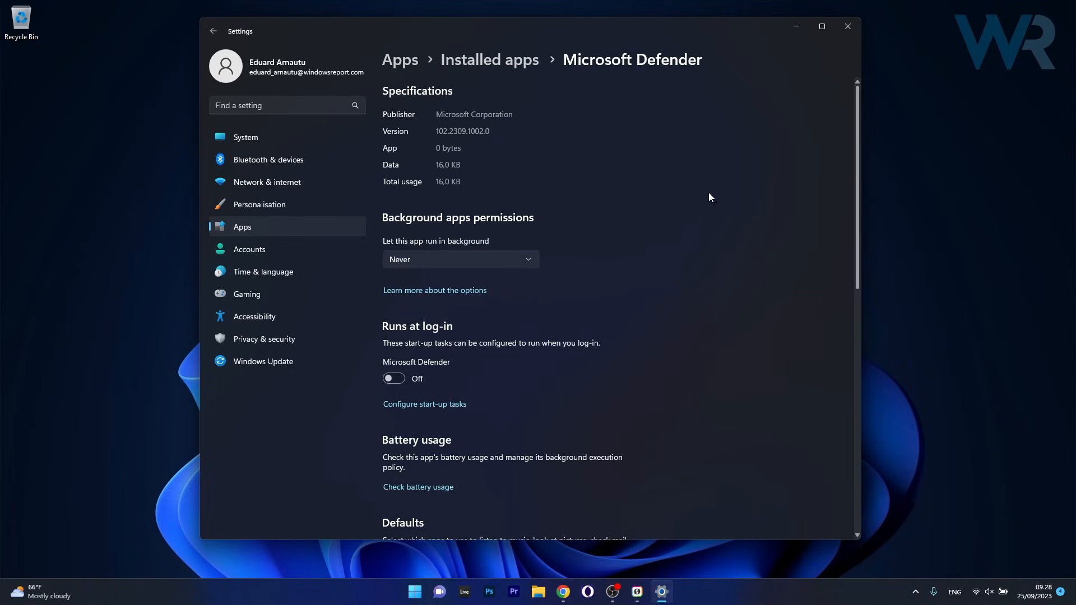
pyautogui.click(846, 26)
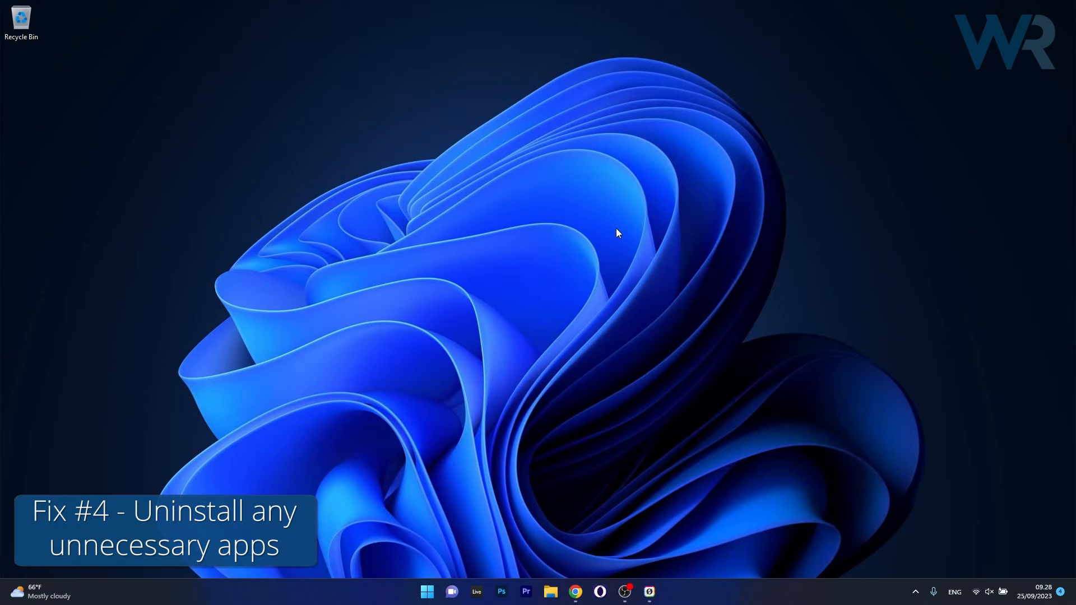
pyautogui.moveTo(626, 356)
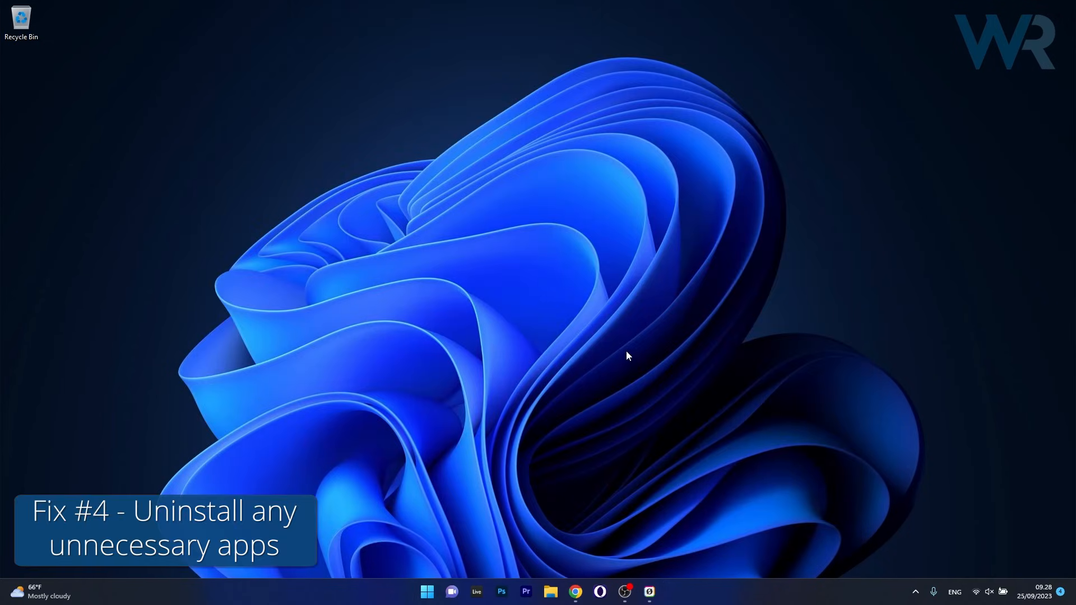
pyautogui.click(427, 592)
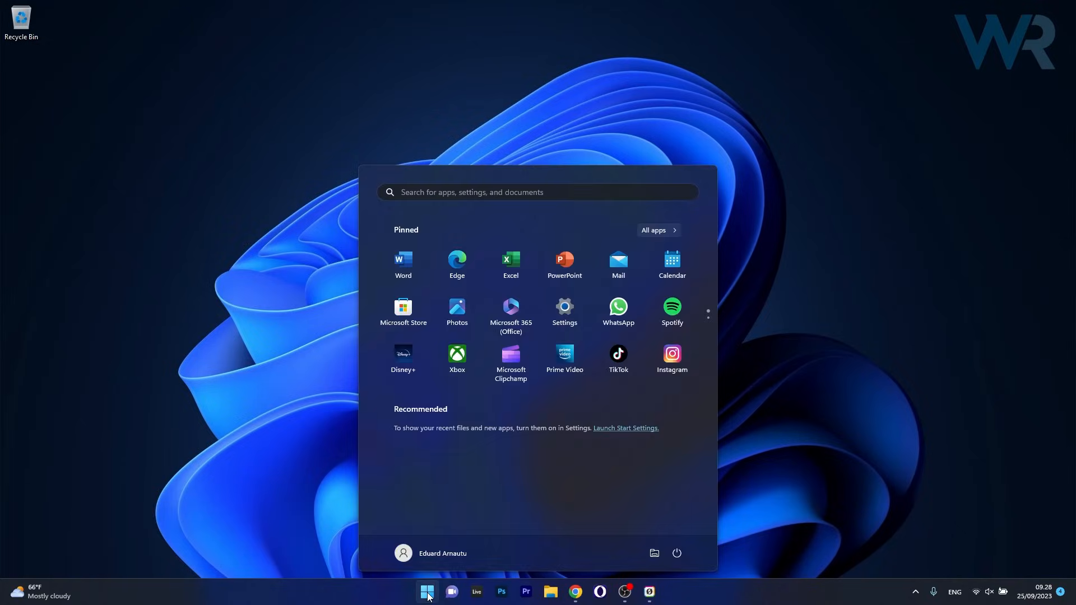
# Step: Reopen Installed apps, reveal then dismiss 7-Zip's Uninstall option, and close Settings
pyautogui.click(564, 306)
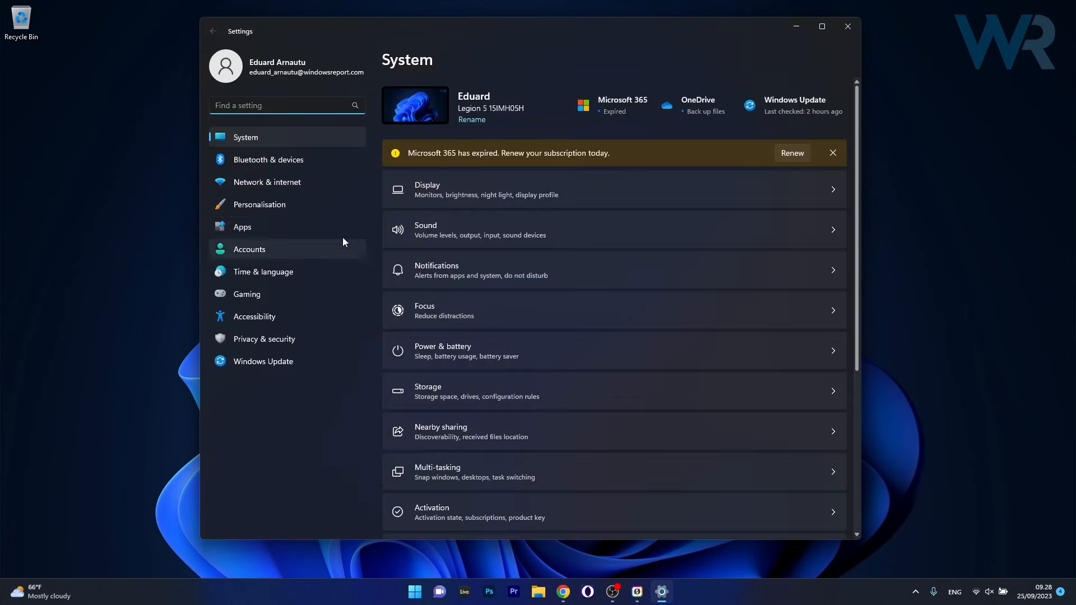
pyautogui.click(242, 227)
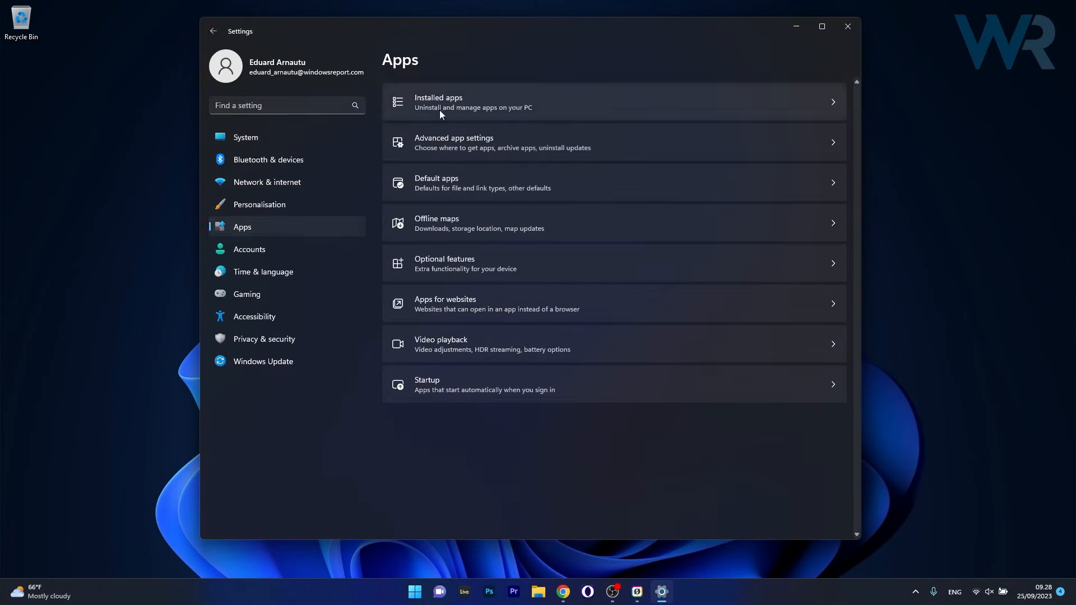
pyautogui.moveTo(710, 108)
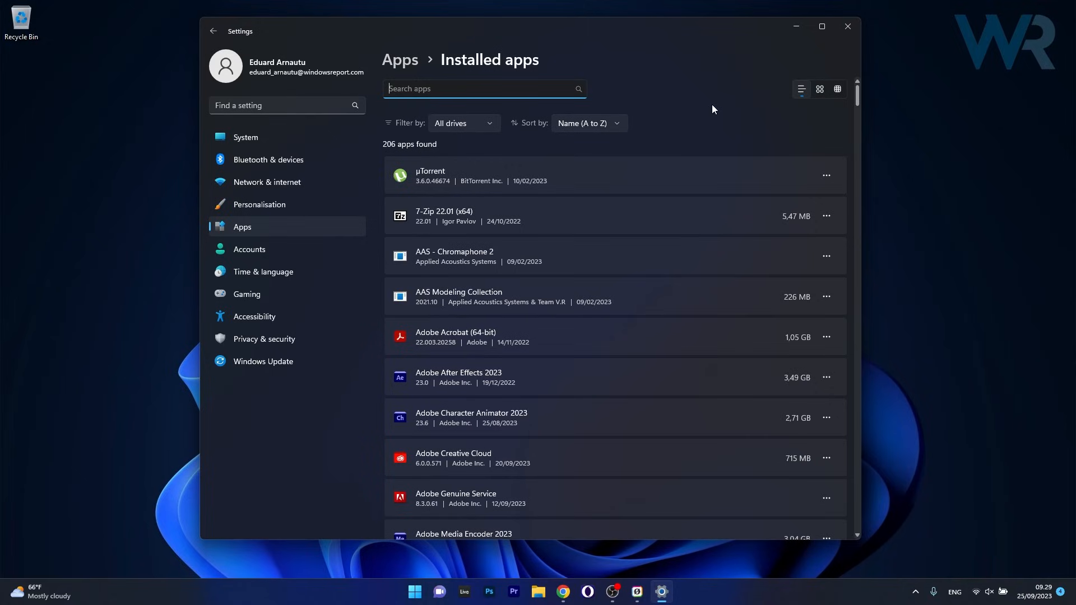
pyautogui.moveTo(713, 147)
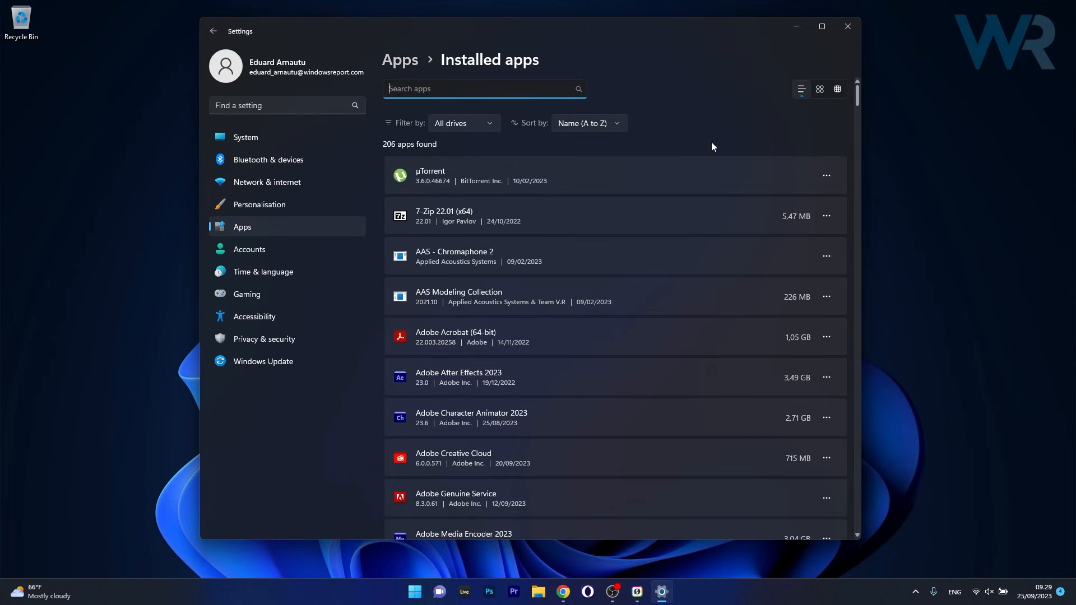
pyautogui.click(825, 216)
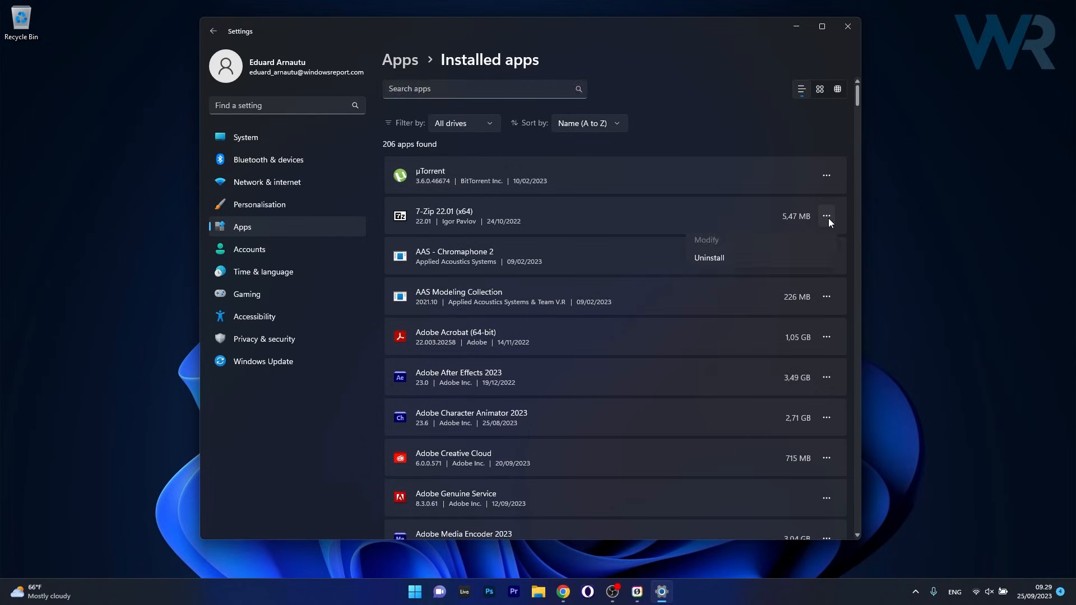
pyautogui.moveTo(761, 259)
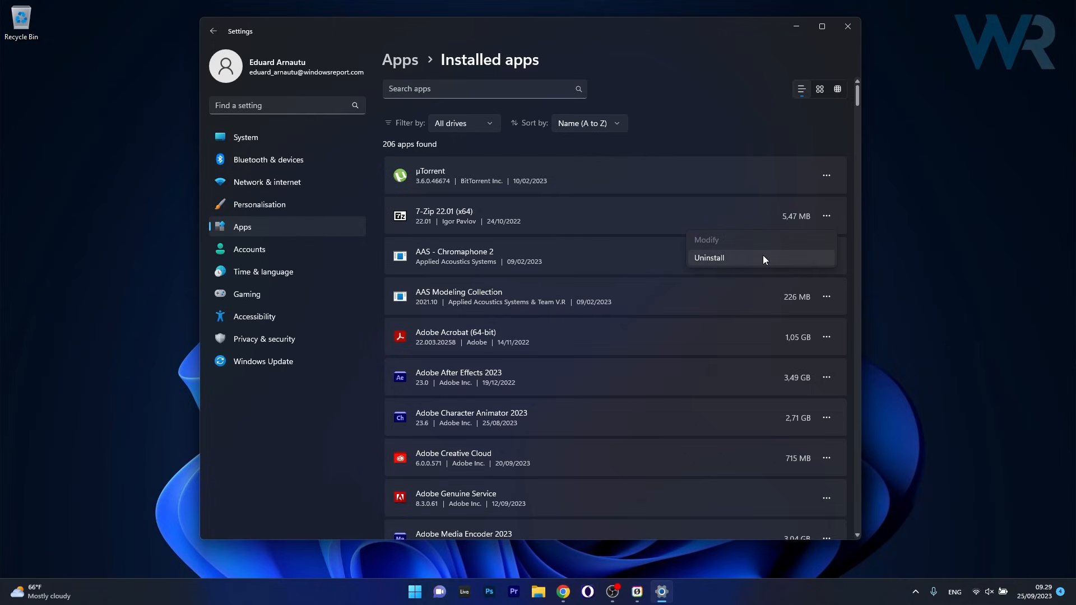
pyautogui.click(748, 141)
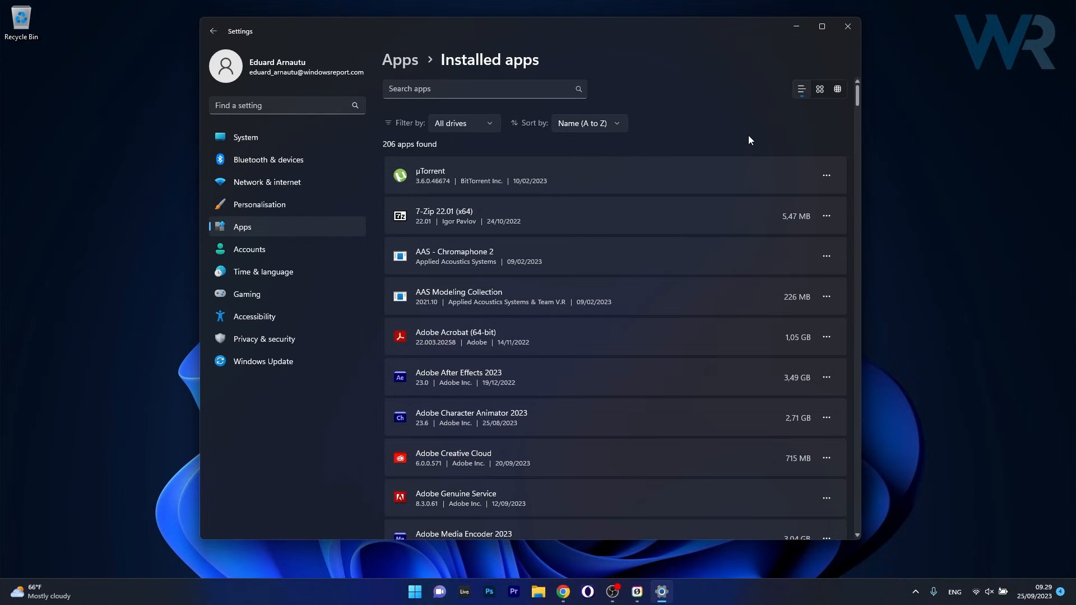
pyautogui.moveTo(836, 53)
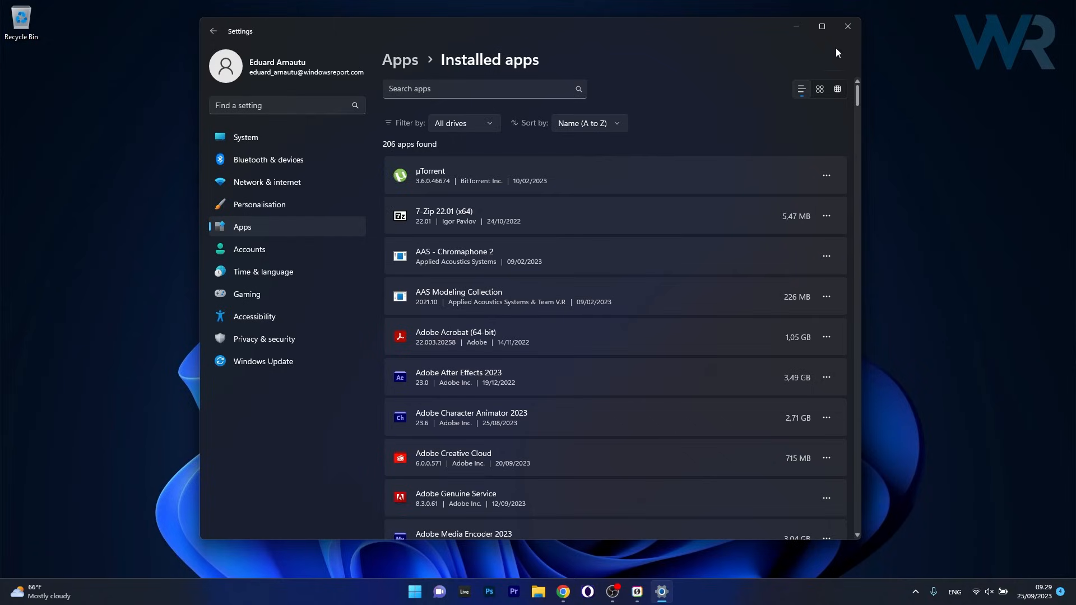
pyautogui.click(846, 27)
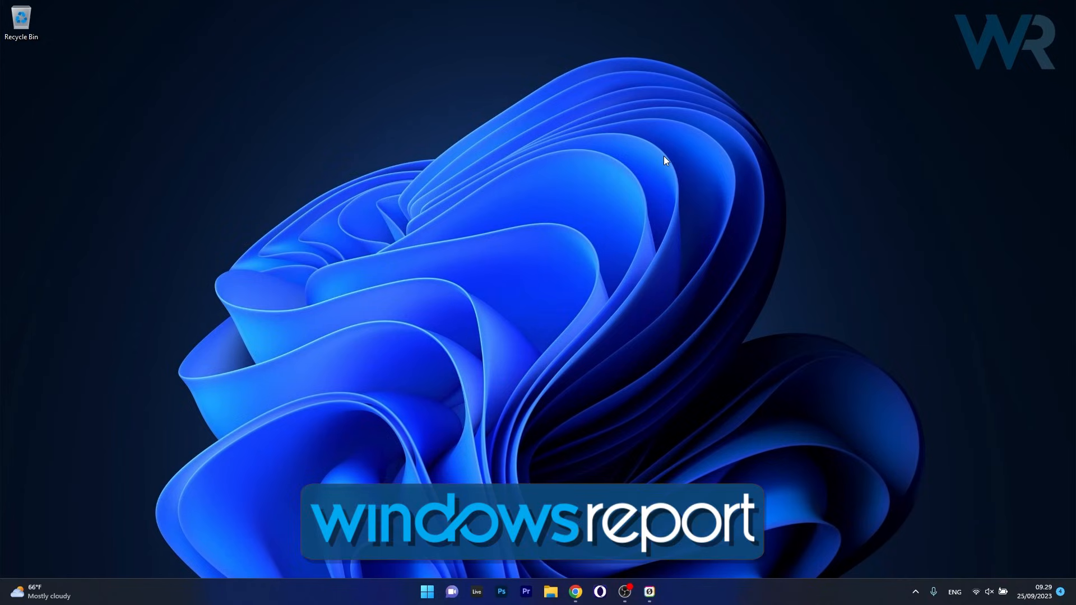
pyautogui.moveTo(549, 199)
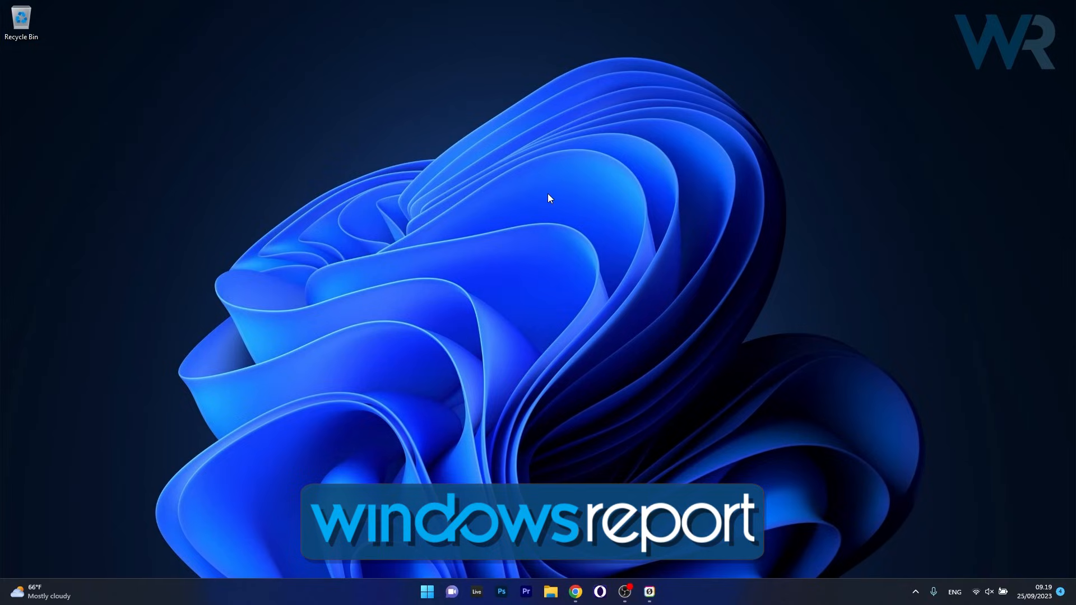